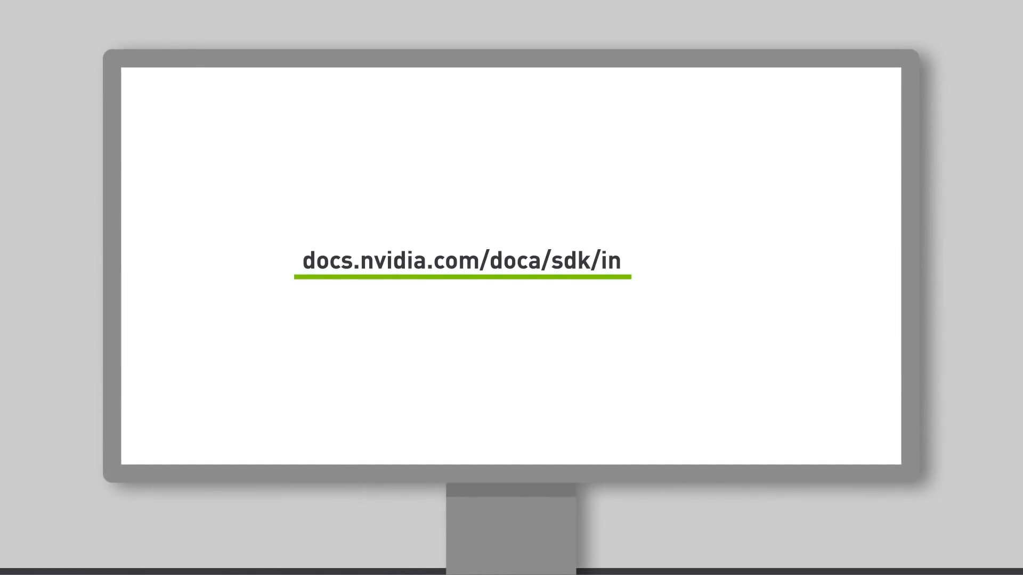
Load docs.nvidia.com/doca/sdk/index.html and go to the L4 OVS Firewall reference application guide
{"action": "type", "text": "dex.html"}
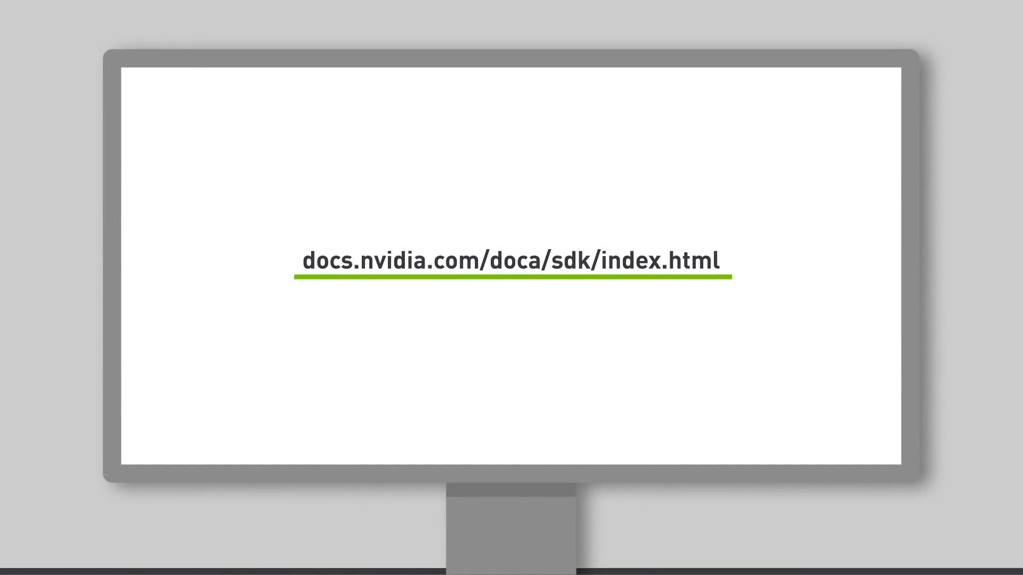
{"action": "left_click", "coordinate": [513, 260]}
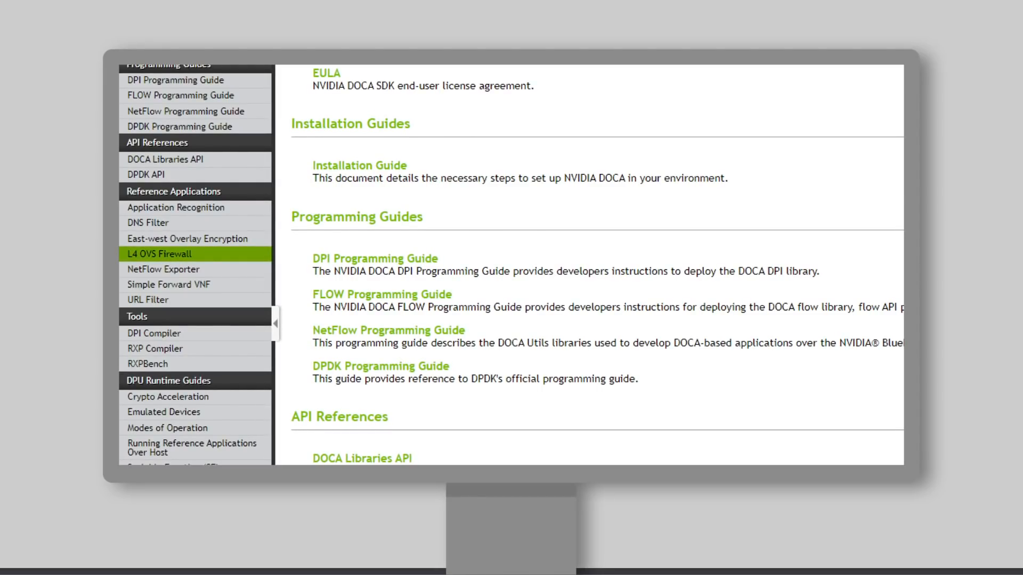
{"action": "left_click", "coordinate": [158, 254]}
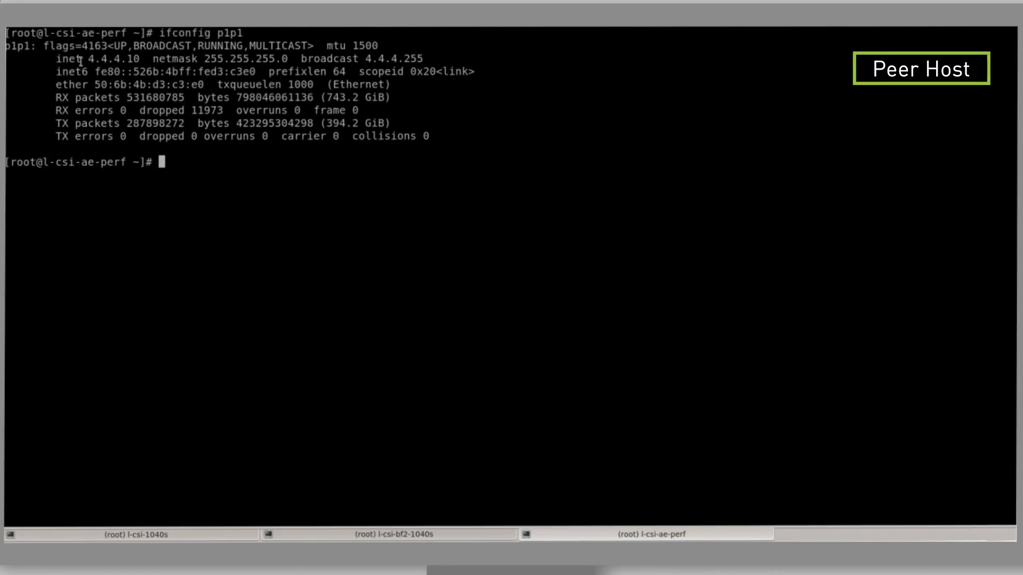
Ping 4.4.4.10 from the DPU host and get replies, then return to the peer host session
{"action": "double_click", "coordinate": [110, 58]}
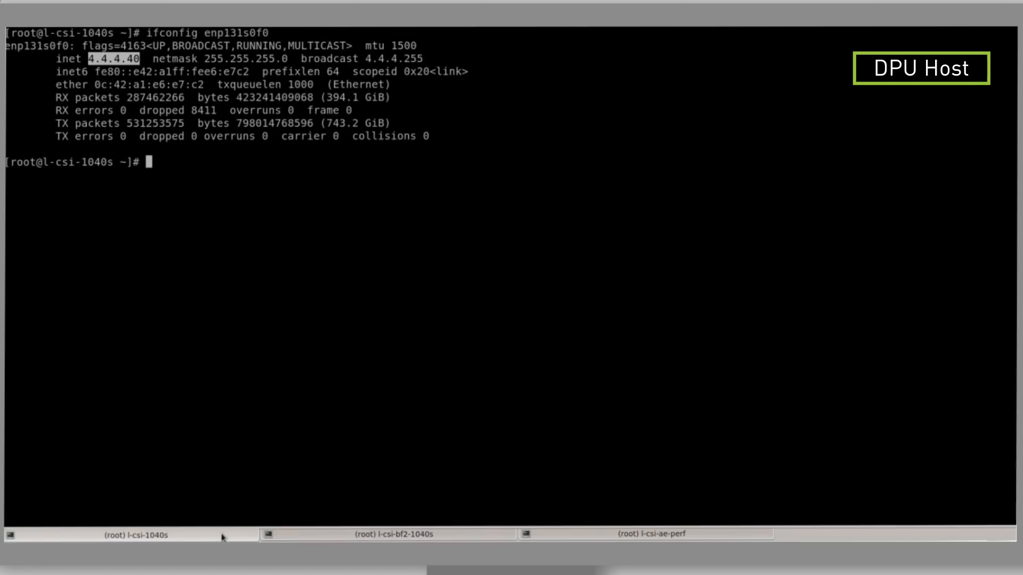
{"action": "type", "text": "ping 4."}
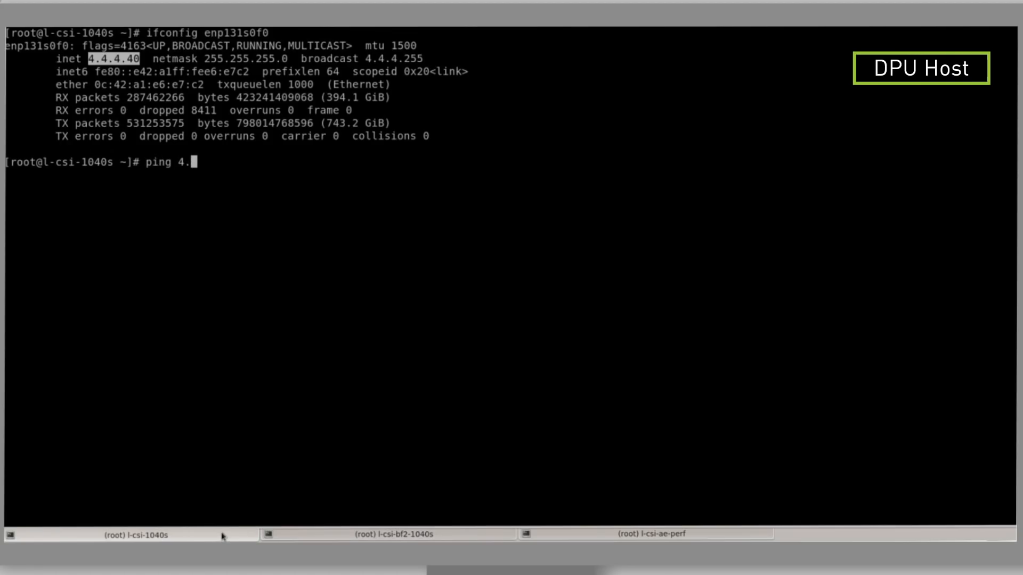
{"action": "type", "text": "4.4.10"}
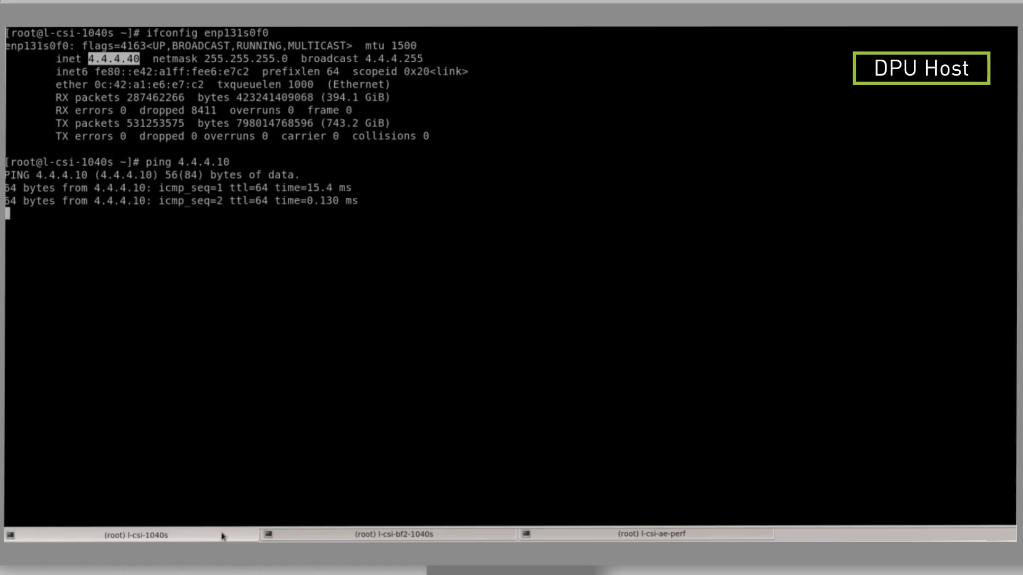
{"action": "left_click", "coordinate": [658, 534]}
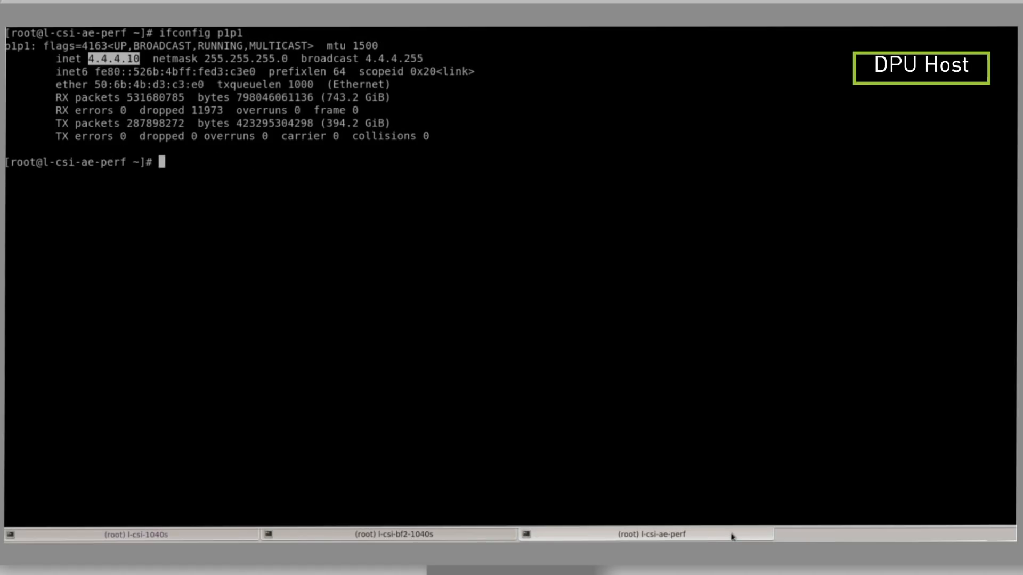
Start a ping from the peer host while set_ct.sh adds conntrack flows to ovsbr1
{"action": "type", "text": "ping 4."}
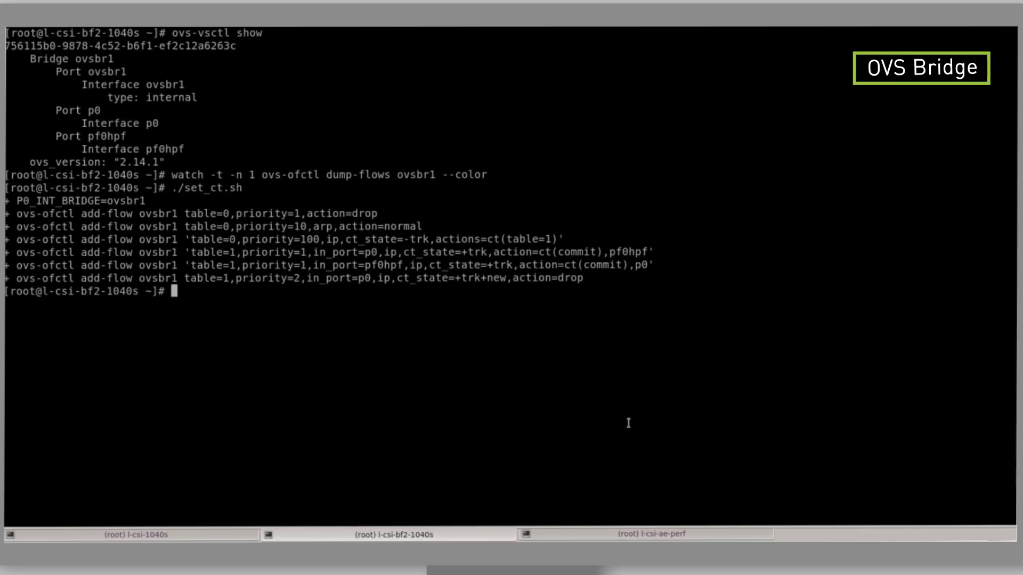
{"action": "mouse_move", "coordinate": [257, 510]}
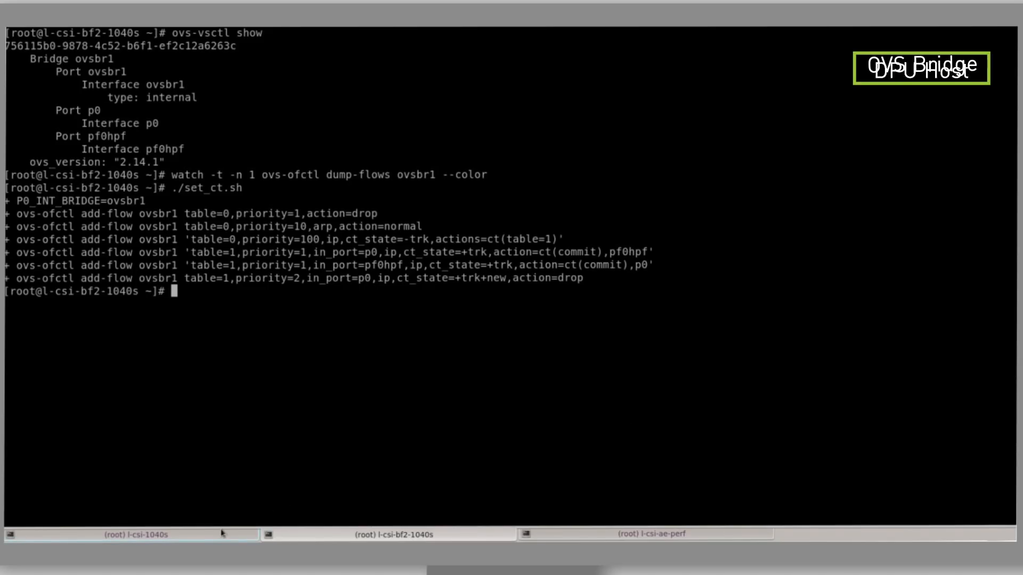
Show ovsbr1 flow packet counters with watch ovs-ofctl dump-flows, then stop the peer ping at 51% loss
{"action": "left_click", "coordinate": [658, 534]}
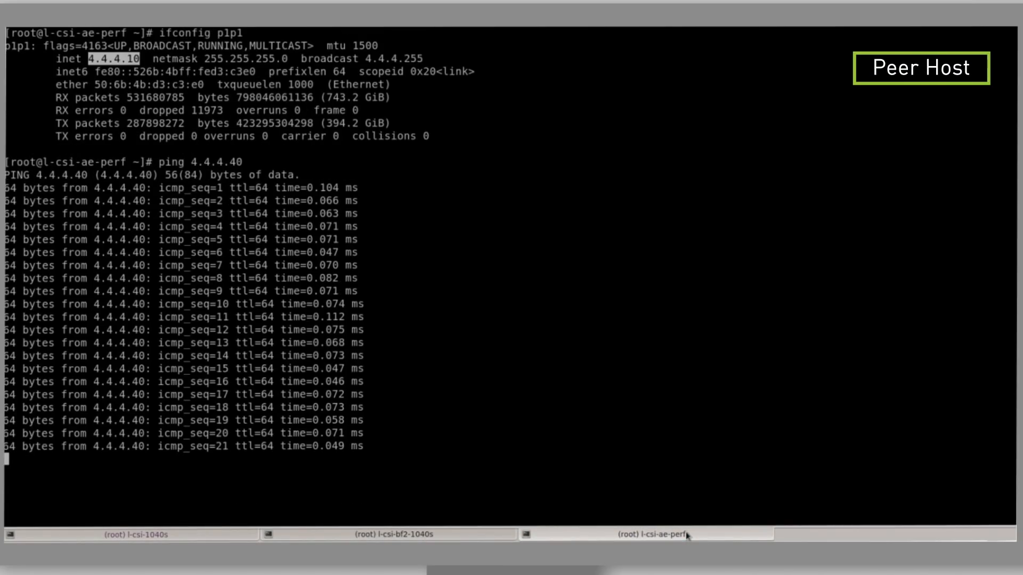
{"action": "left_click", "coordinate": [386, 534]}
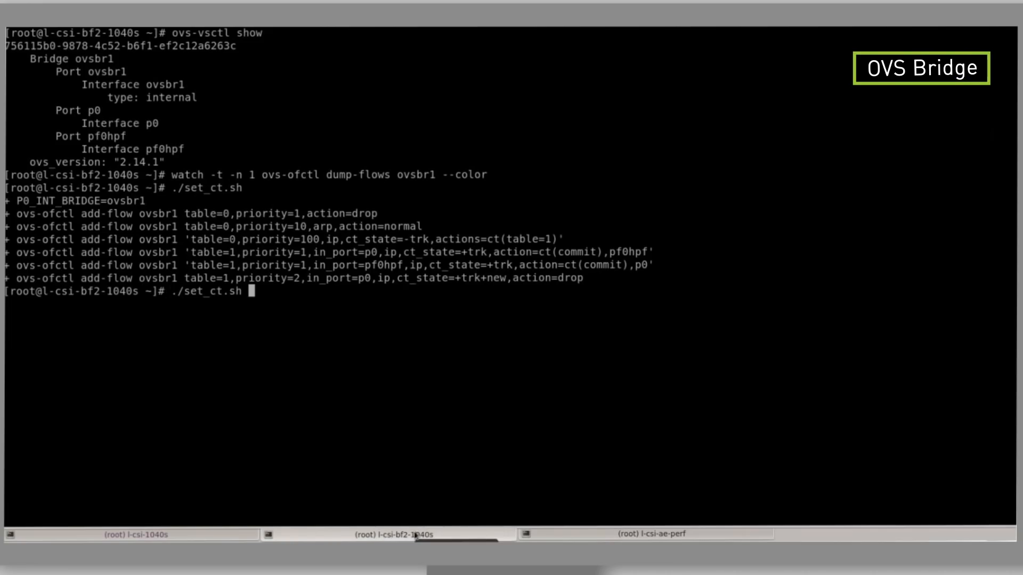
{"action": "key", "text": "Return"}
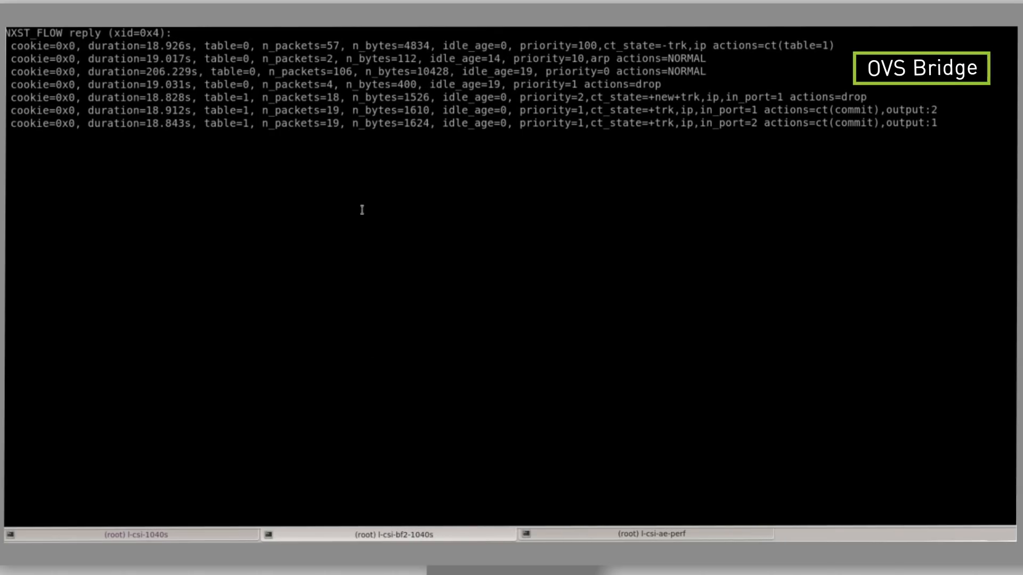
{"action": "left_click", "coordinate": [660, 533]}
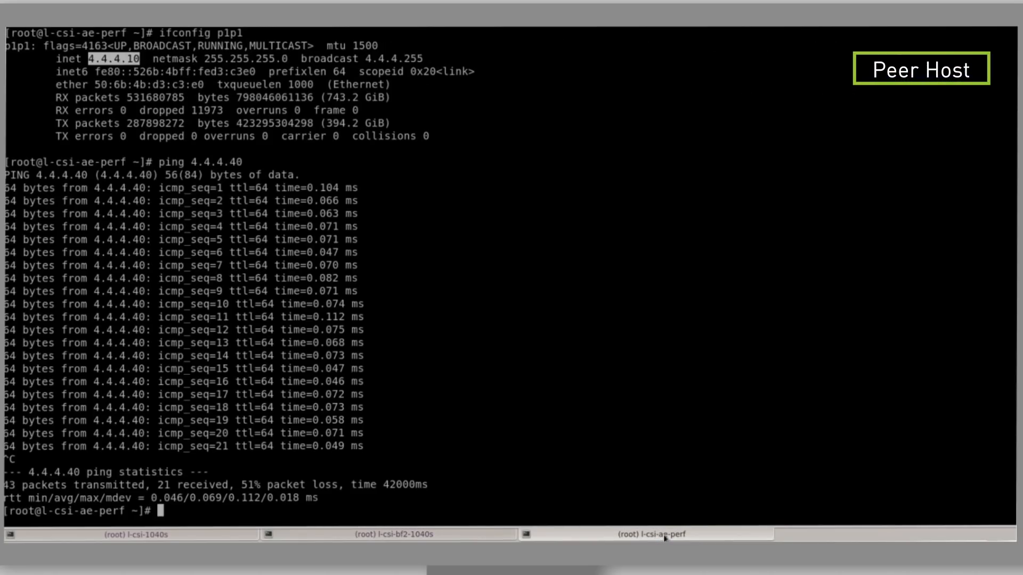